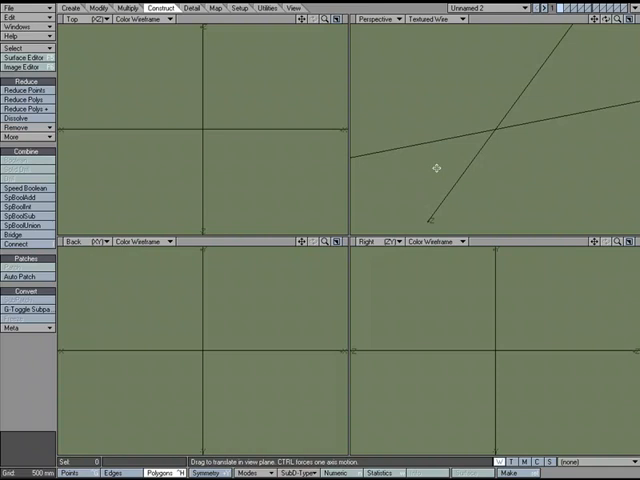
pyautogui.moveTo(433, 170)
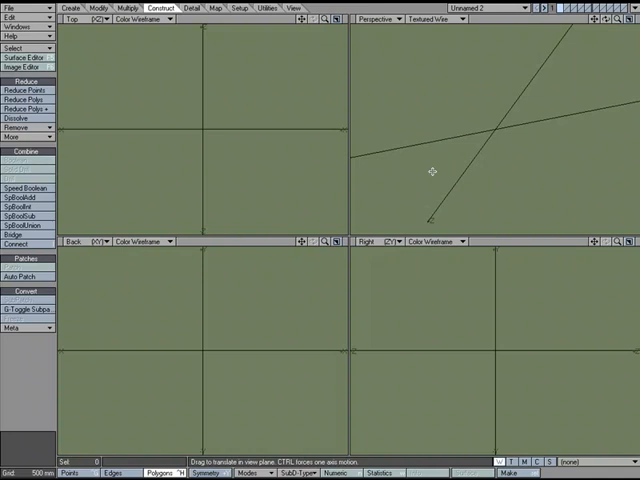
pyautogui.moveTo(436, 175)
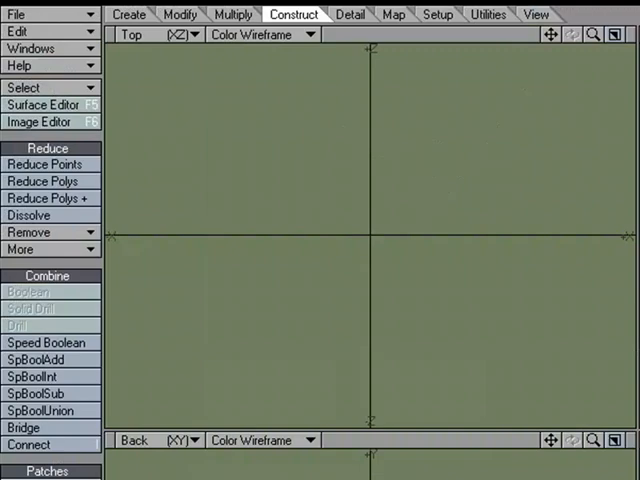
# Select the plane's 12 points that belong to no polygon, then close Point Statistics
pyautogui.click(128, 14)
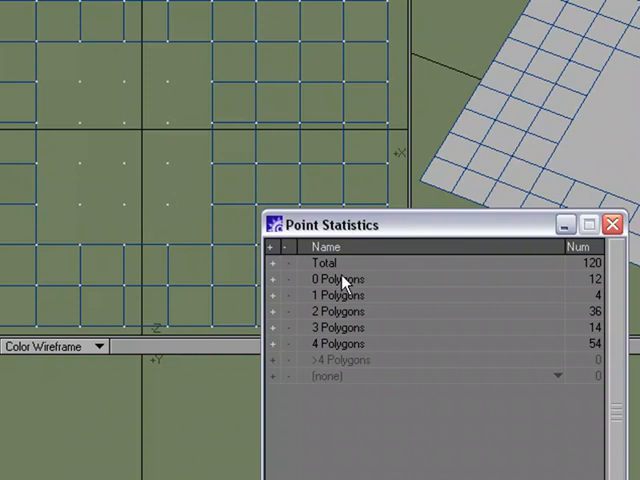
pyautogui.moveTo(318, 290)
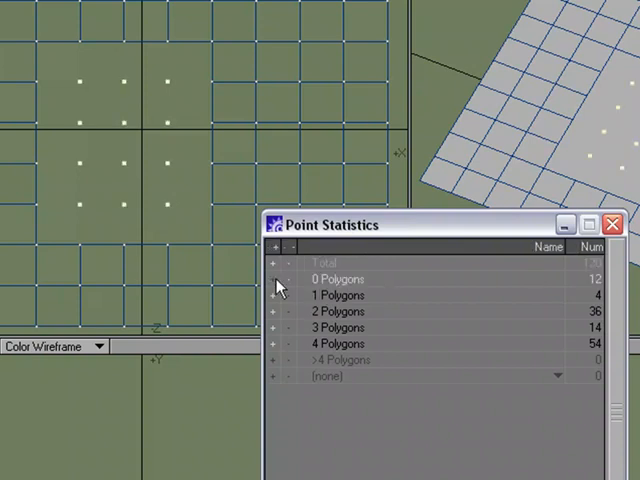
pyautogui.click(610, 223)
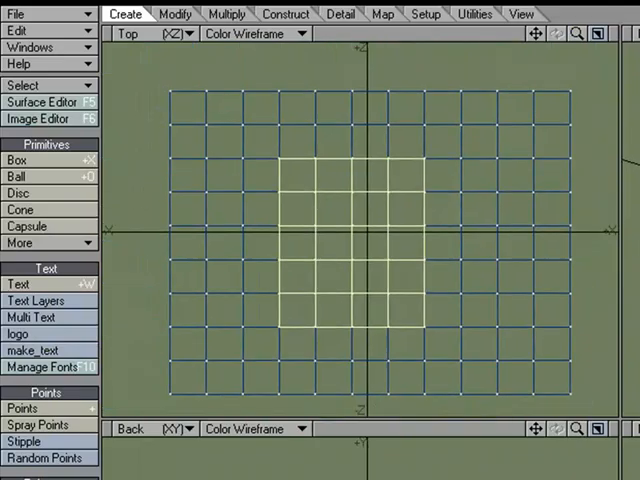
# Open Co-planar Polygon Reduction for the grid plane with a 0.2-degree threshold
pyautogui.click(285, 14)
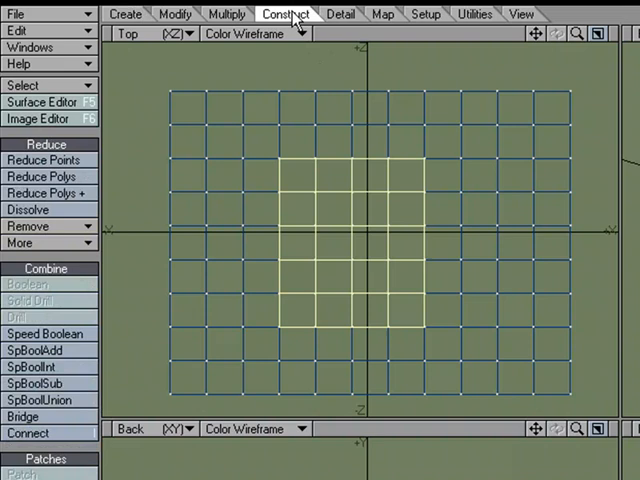
pyautogui.click(41, 176)
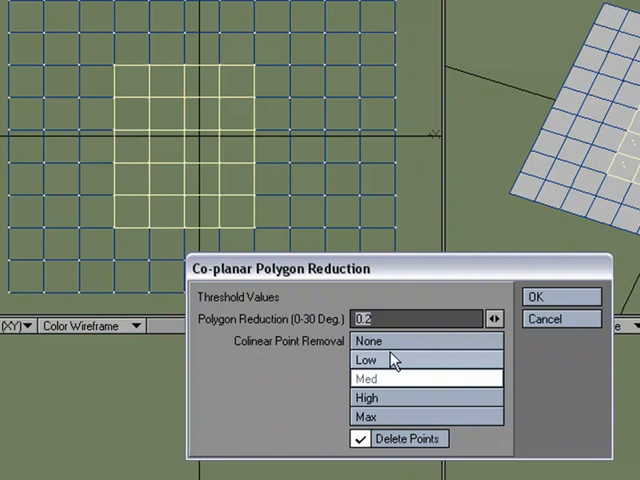
# Set colinear point removal, merge the co-planar polygons (98 removed), and dismiss the report
pyautogui.click(559, 296)
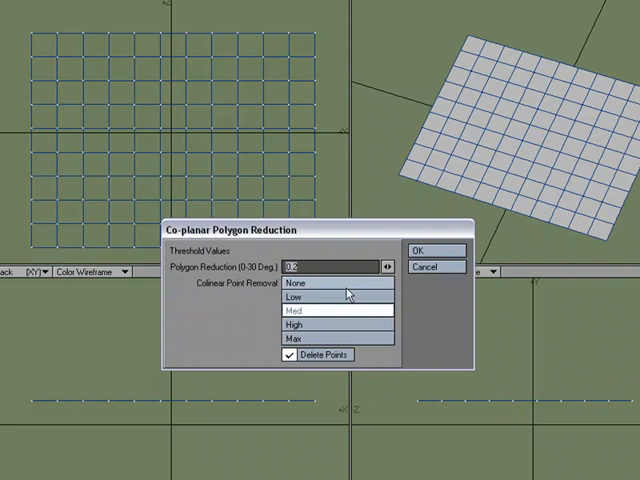
pyautogui.click(422, 250)
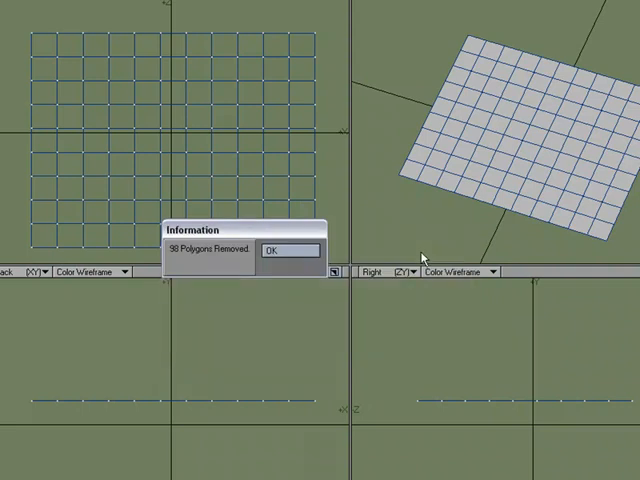
pyautogui.click(289, 250)
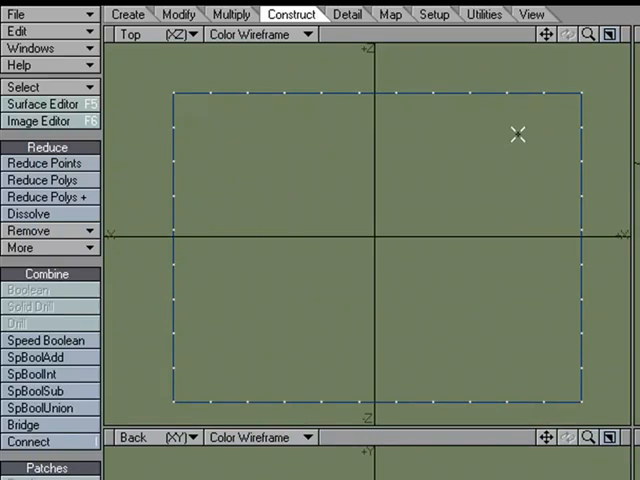
pyautogui.moveTo(223, 108)
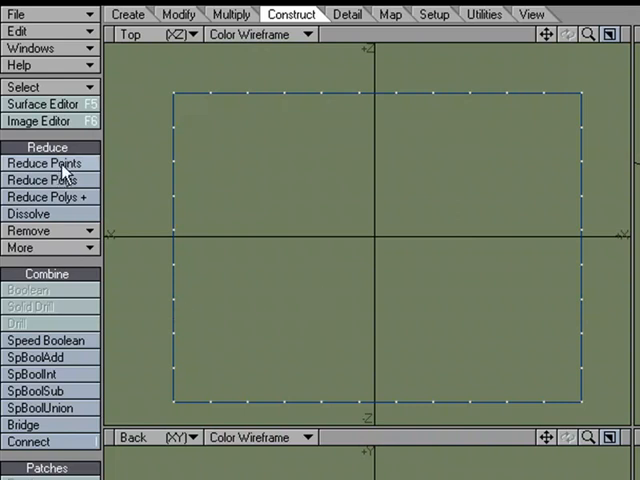
# Reduce Points with a 30-degree threshold to remove the plane's leftover edge points
pyautogui.click(46, 163)
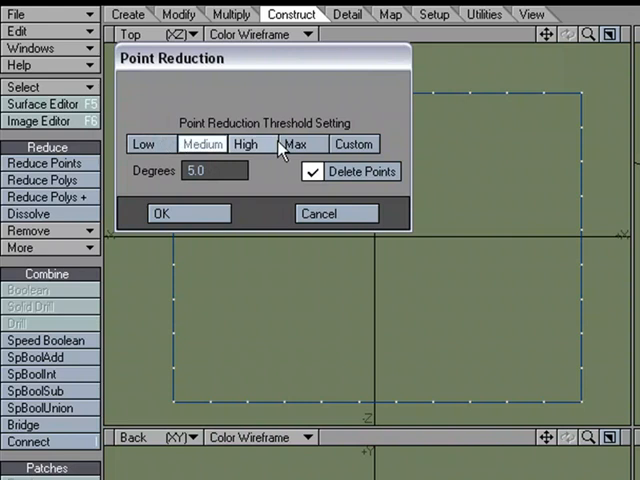
pyautogui.click(354, 143)
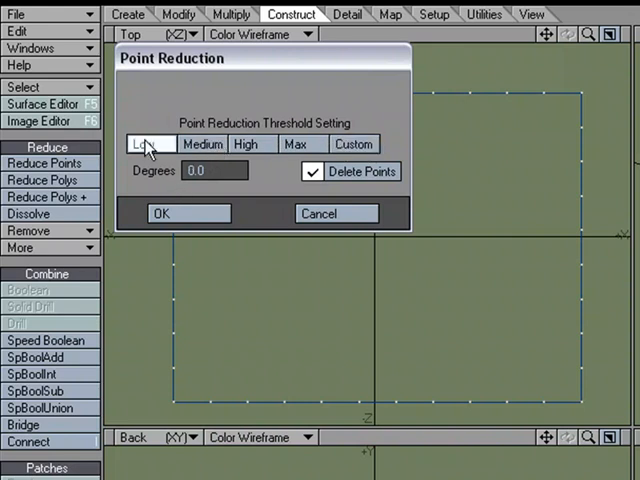
pyautogui.click(303, 143)
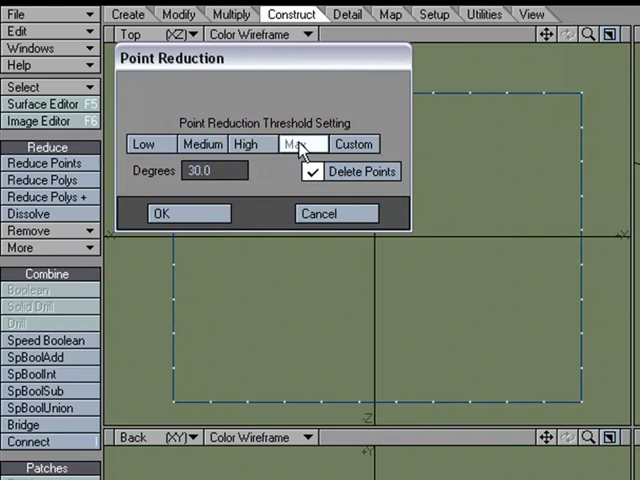
pyautogui.click(202, 144)
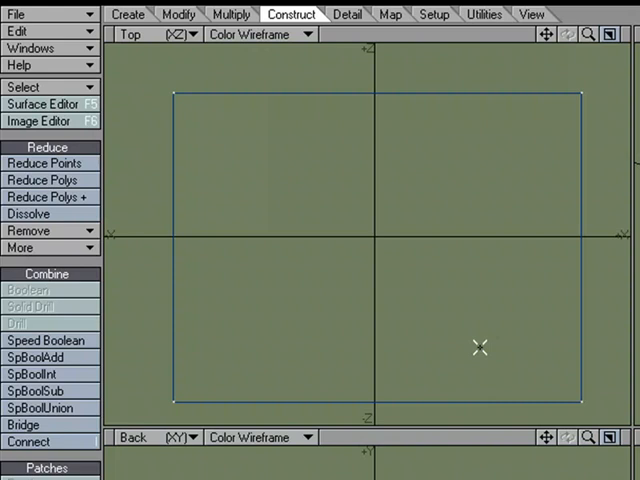
pyautogui.moveTo(518, 198)
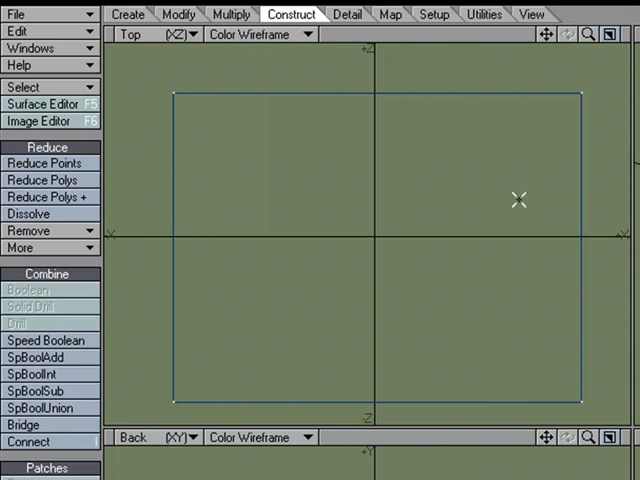
pyautogui.moveTo(518, 141)
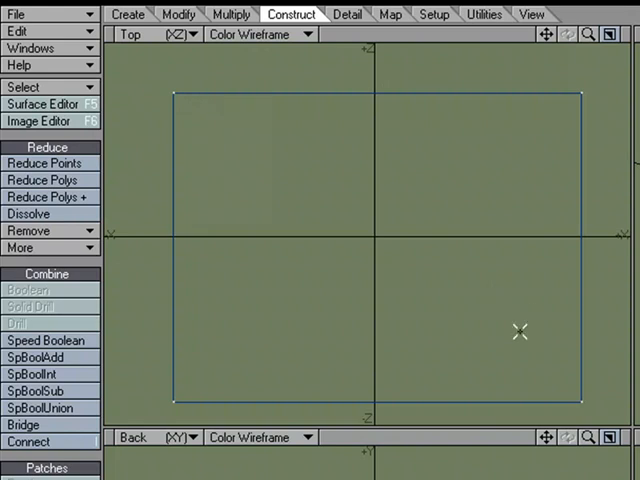
pyautogui.moveTo(457, 182)
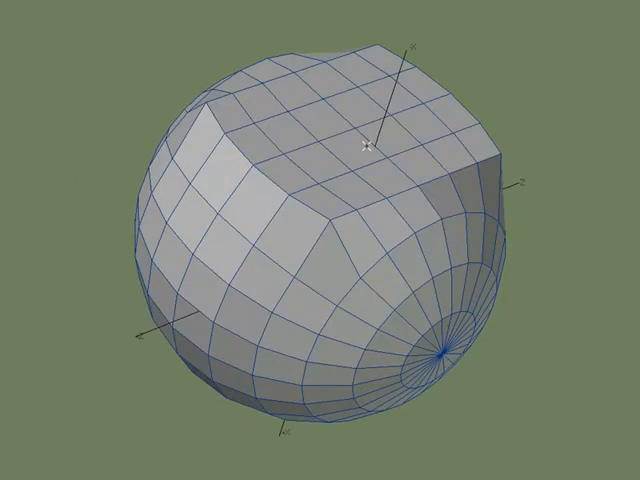
pyautogui.moveTo(238, 147)
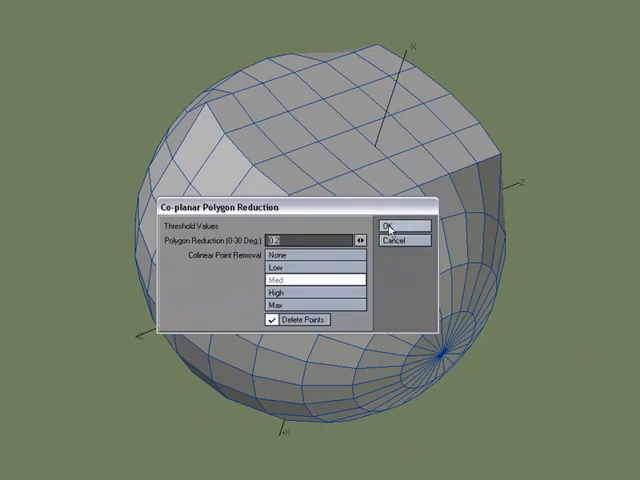
# Apply Reduce Polys to the ball with 0.2 threshold and Med colinear removal
pyautogui.click(394, 227)
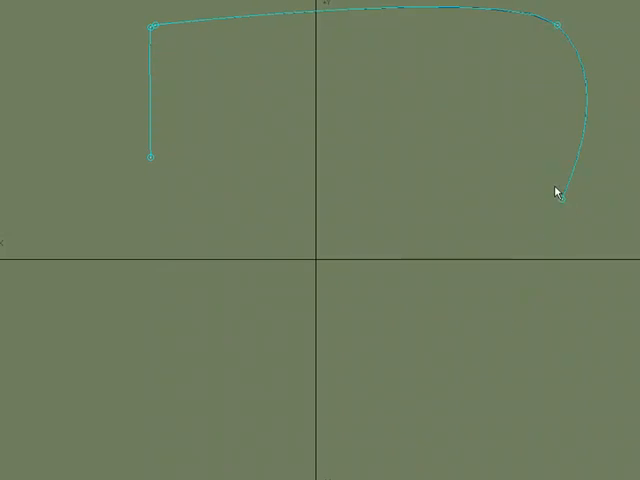
# Sketch the outline's right side and wavy lower edge in the Back viewport
pyautogui.moveTo(555, 193); pyautogui.dragTo(555, 333)
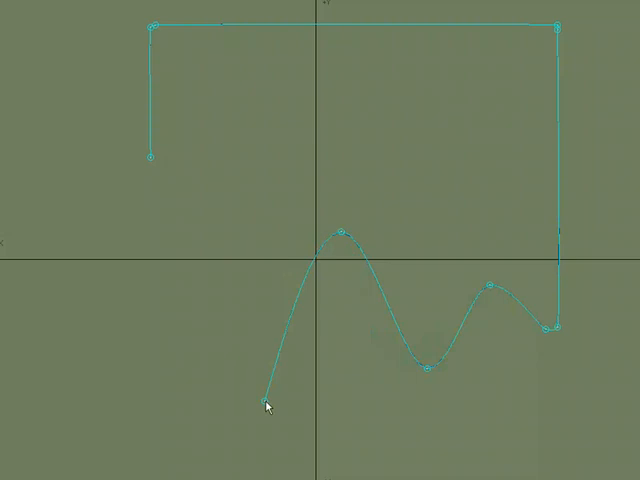
pyautogui.moveTo(266, 403); pyautogui.dragTo(143, 205)
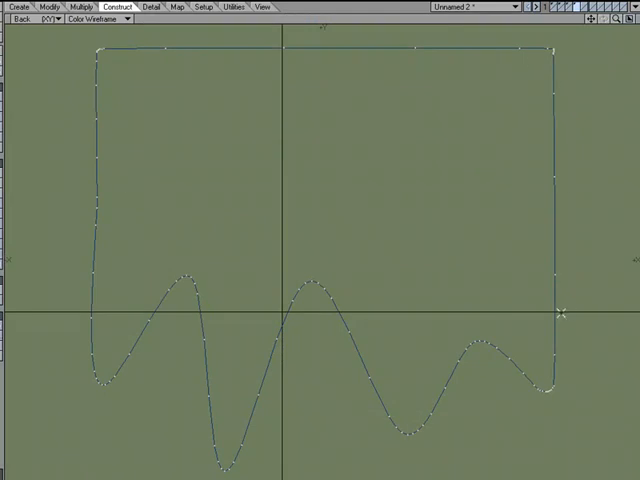
pyautogui.moveTo(131, 191)
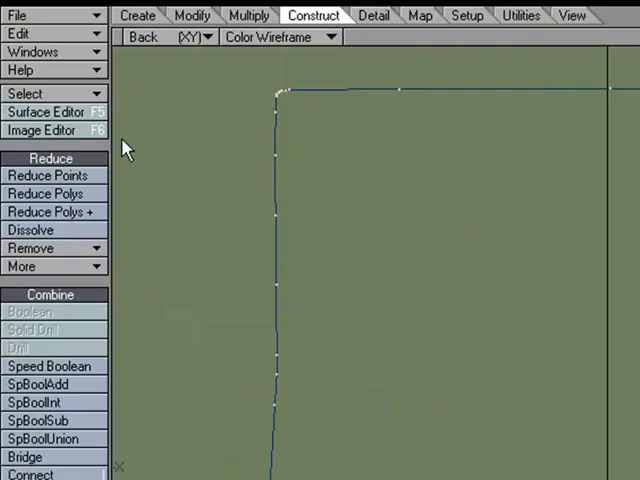
# Reduce the outline's points at Medium threshold, removing 69 points, and dismiss the report
pyautogui.click(48, 175)
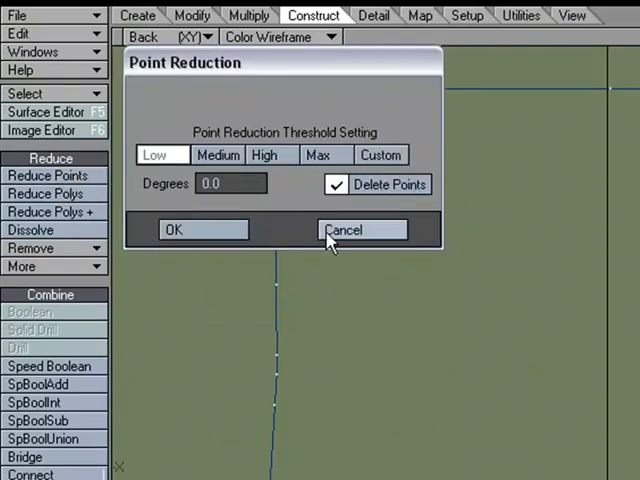
pyautogui.click(217, 155)
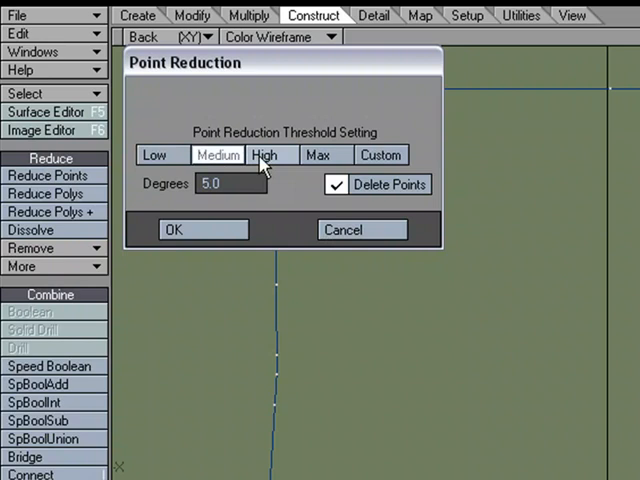
pyautogui.click(203, 229)
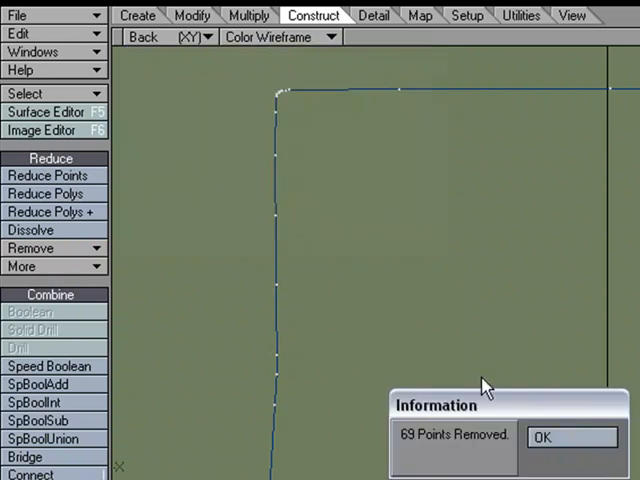
pyautogui.click(570, 437)
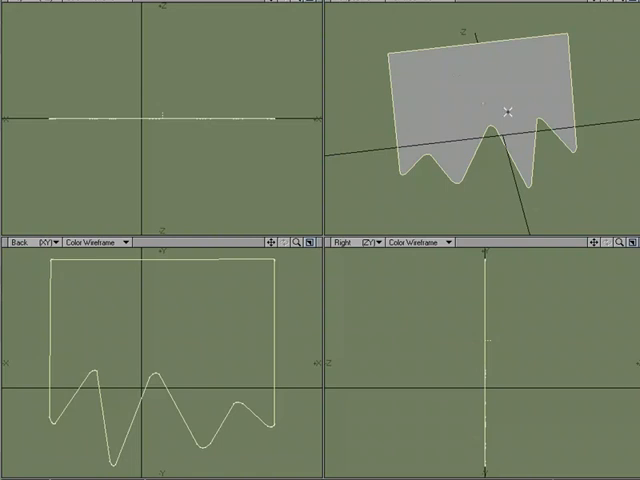
pyautogui.moveTo(320, 310)
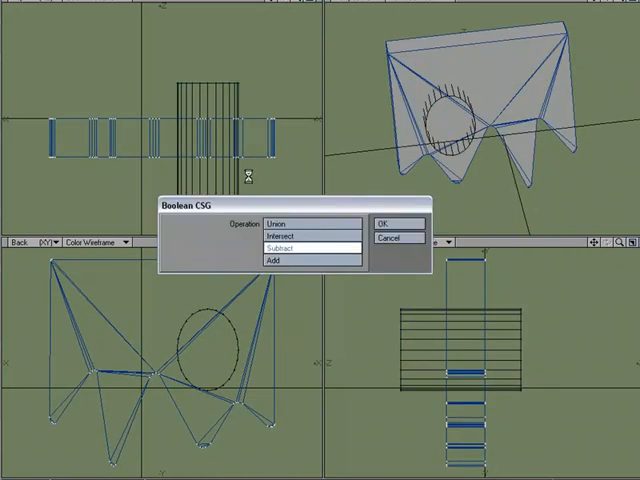
# Confirm the Boolean Subtract to cut the cylinder's round hole through the plate
pyautogui.click(390, 222)
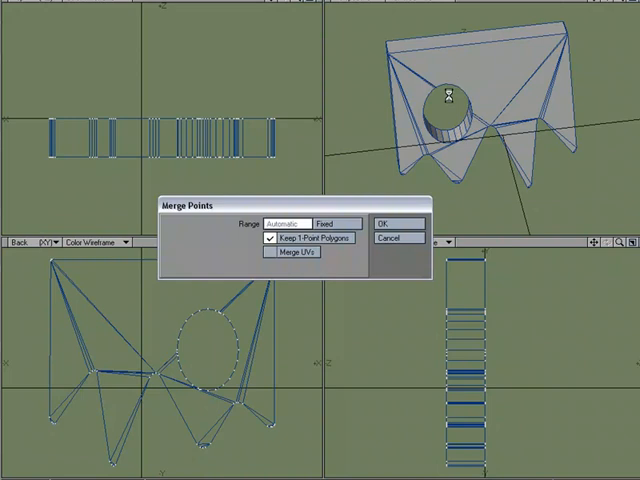
# Merge the plate's points, then apply co-planar polygon reduction to flatten its faces
pyautogui.click(386, 224)
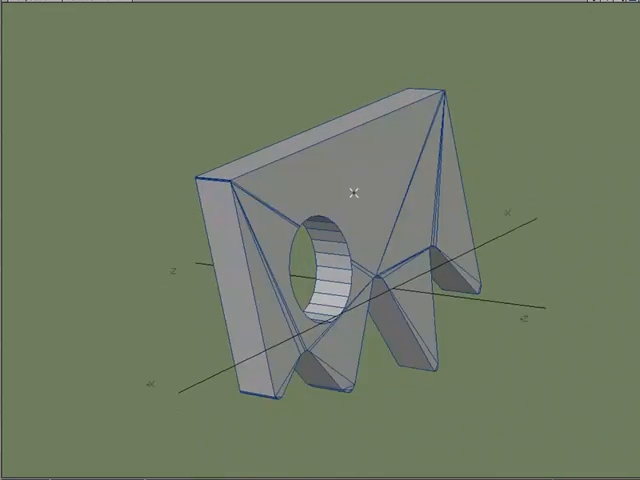
pyautogui.moveTo(352, 193); pyautogui.dragTo(130, 10)
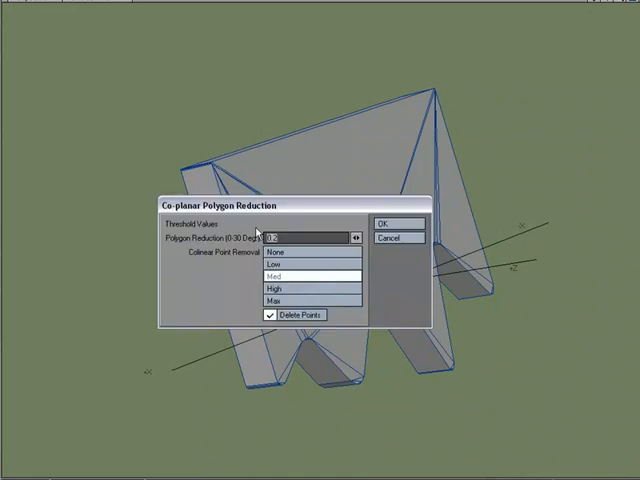
pyautogui.click(393, 223)
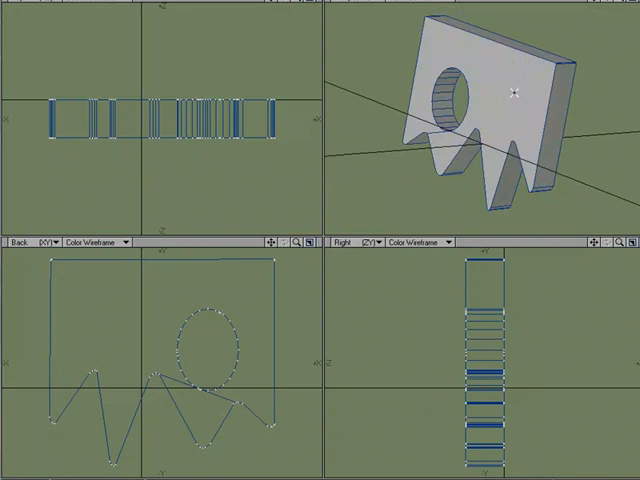
pyautogui.moveTo(315, 112)
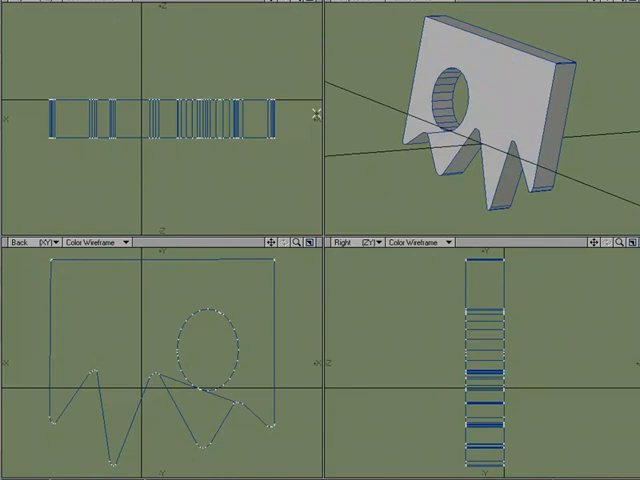